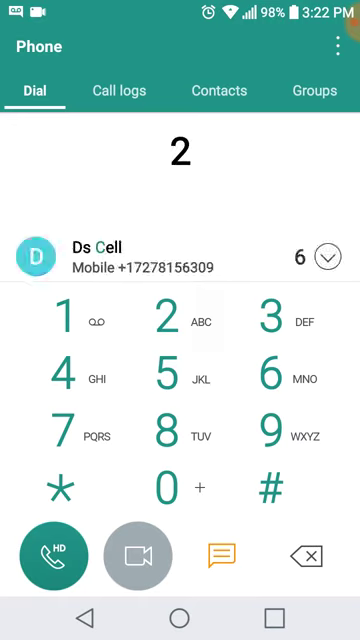
# Enter 222, correct trailing digits, then add 1, 5 and 3 for 222-153
pyautogui.click(64, 315)
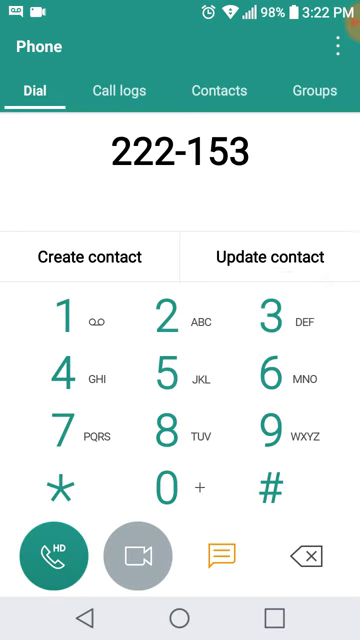
pyautogui.click(305, 555)
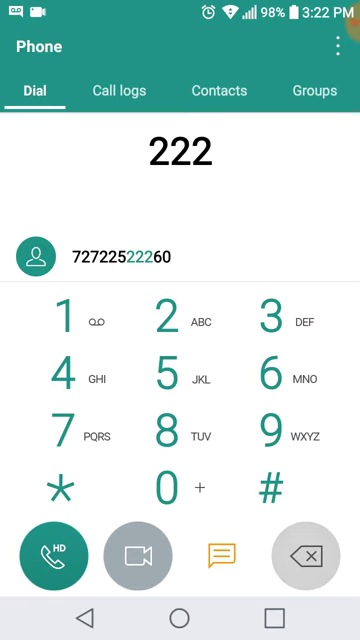
pyautogui.click(306, 556)
pyautogui.write('-1')
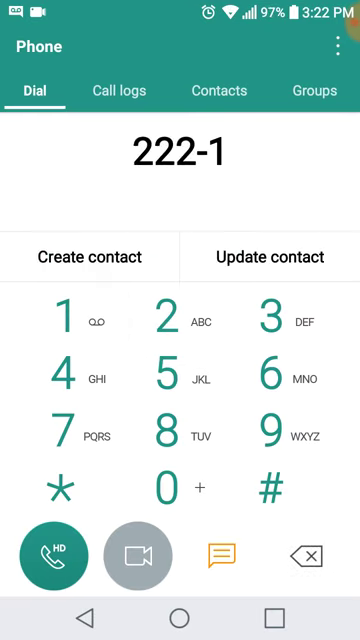
pyautogui.click(311, 555)
pyautogui.write('53')
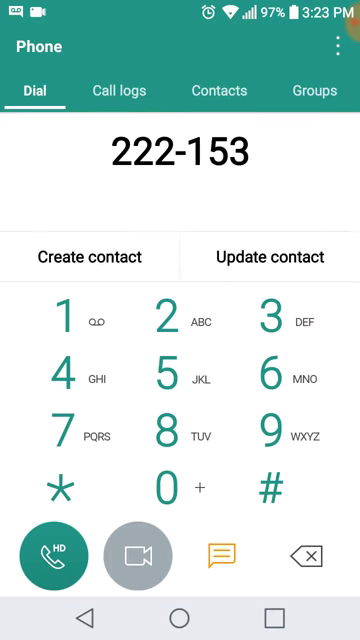
# Add the final 1 to make 222-1531, then clear the whole number
pyautogui.click(311, 555)
pyautogui.write('1')
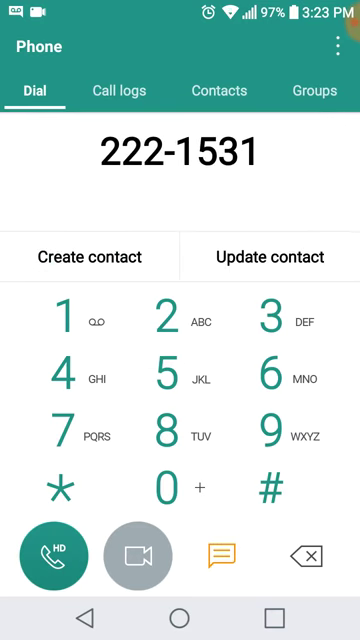
pyautogui.click(311, 555)
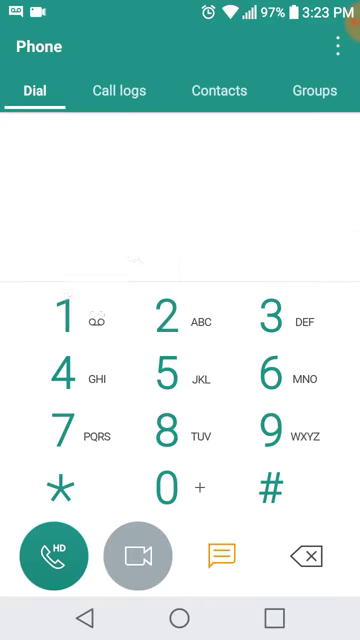